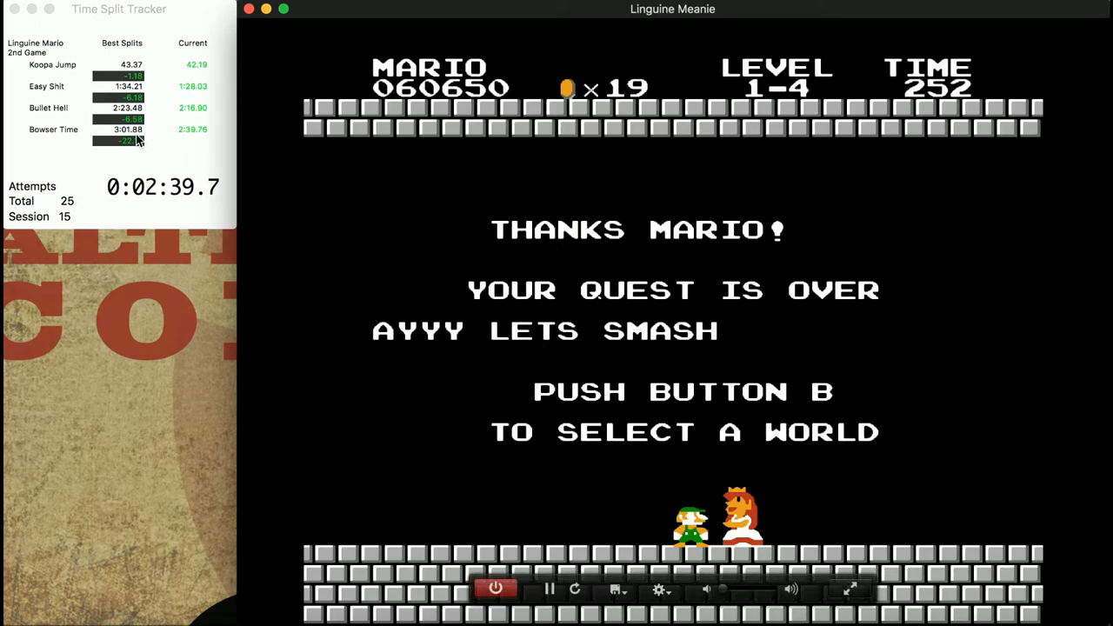
mouse_move(696, 473)
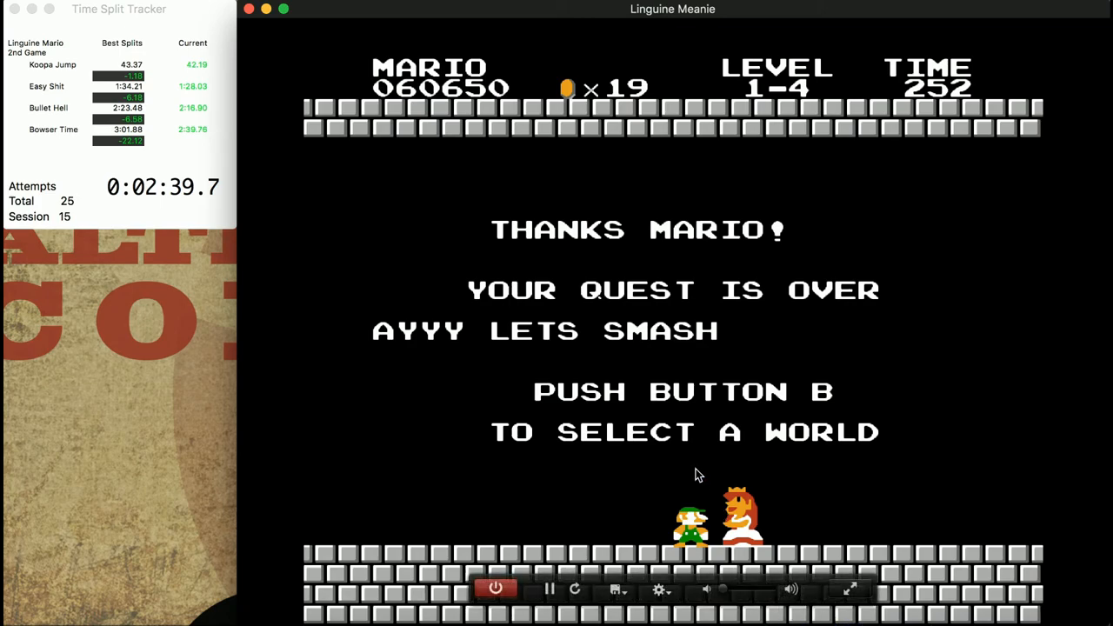